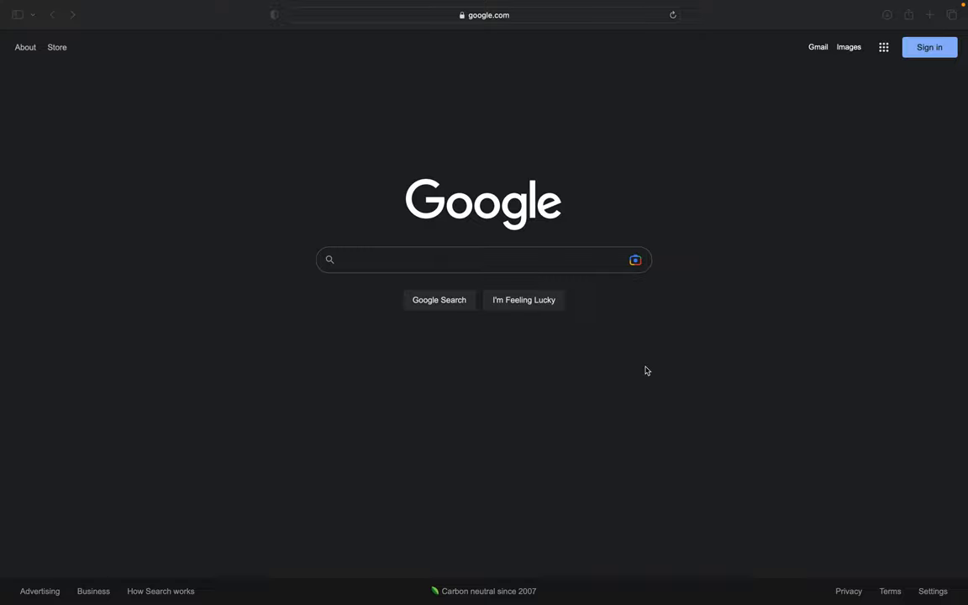
pyautogui.moveTo(464, 42)
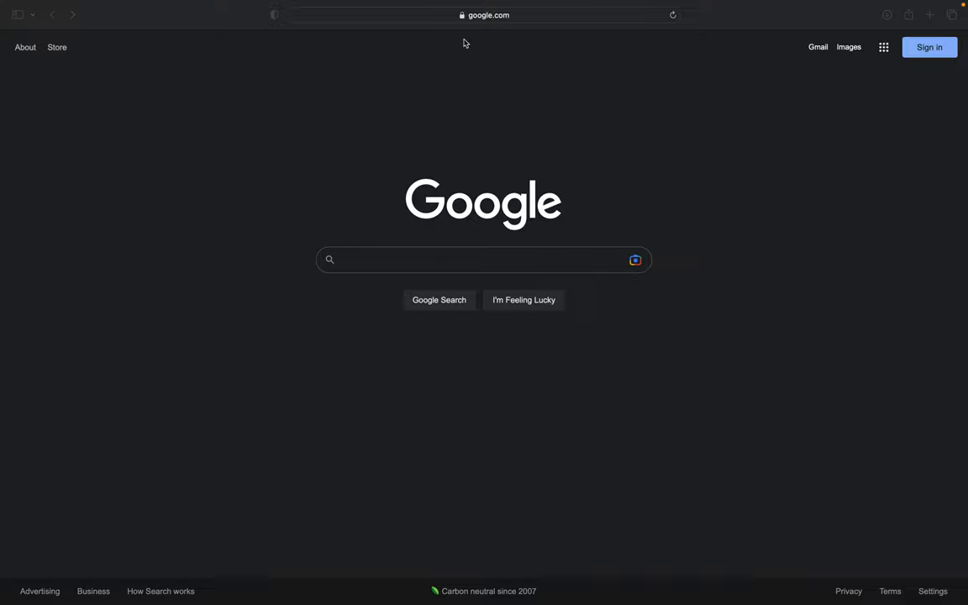
pyautogui.moveTo(932, 61)
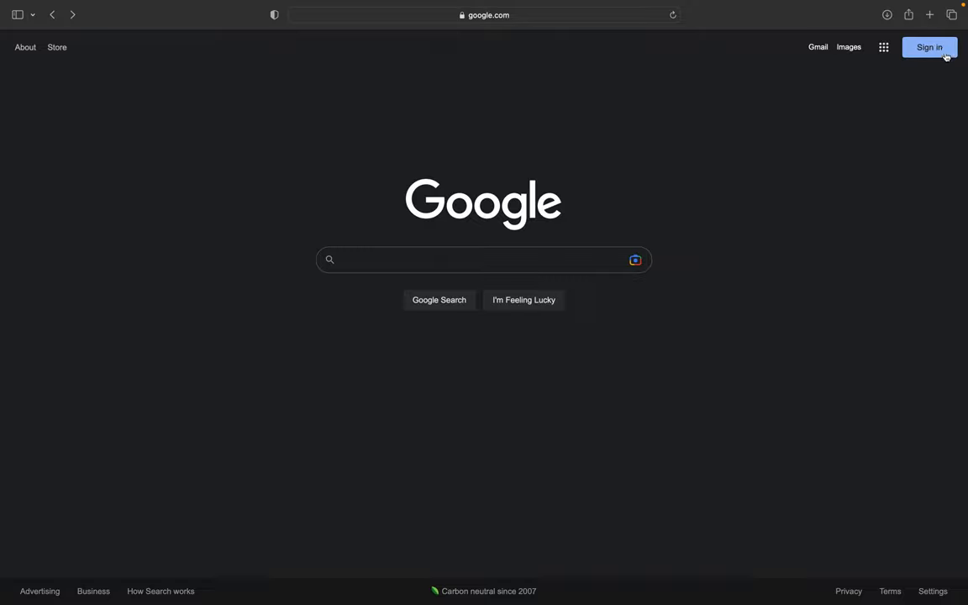
pyautogui.moveTo(938, 51)
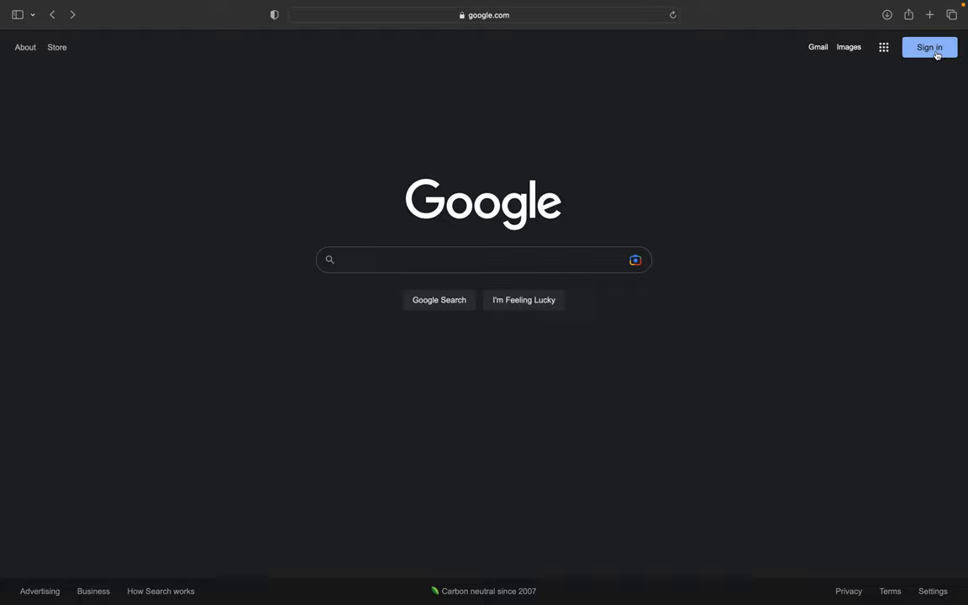
# - Sign in to Google with the business's account from the account chooser
pyautogui.click(931, 47)
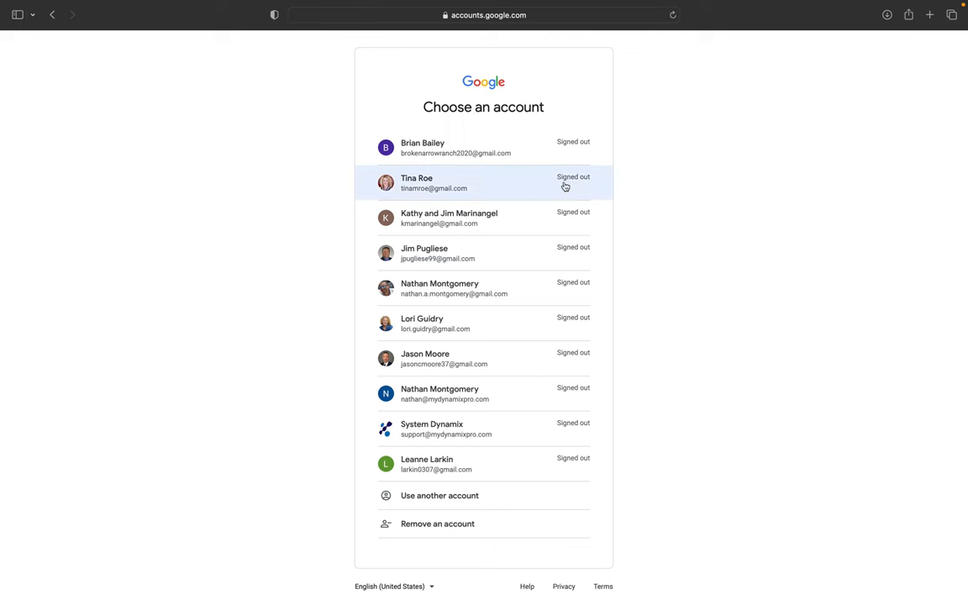
pyautogui.click(479, 393)
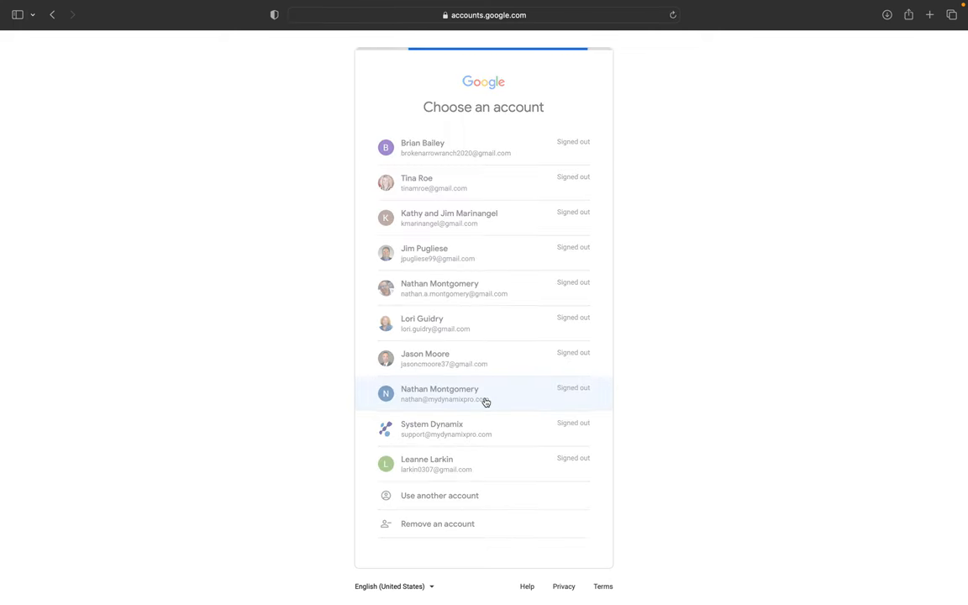
pyautogui.click(484, 394)
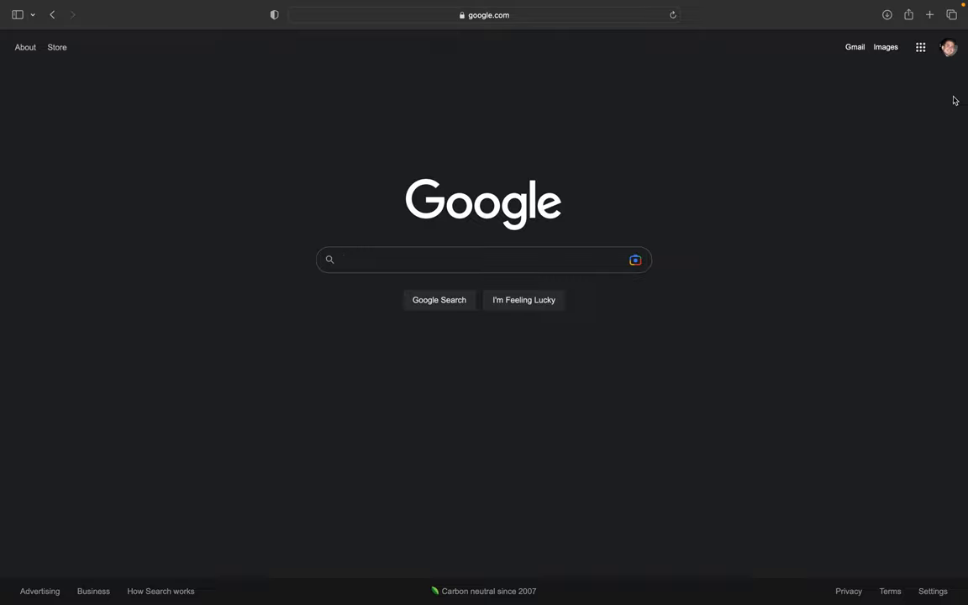
pyautogui.moveTo(904, 101)
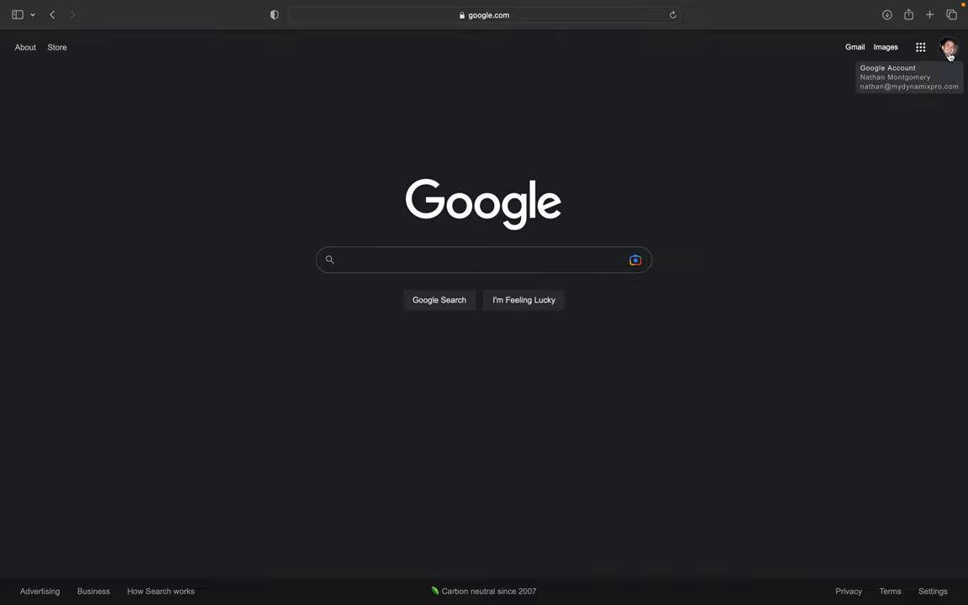
pyautogui.moveTo(885, 168)
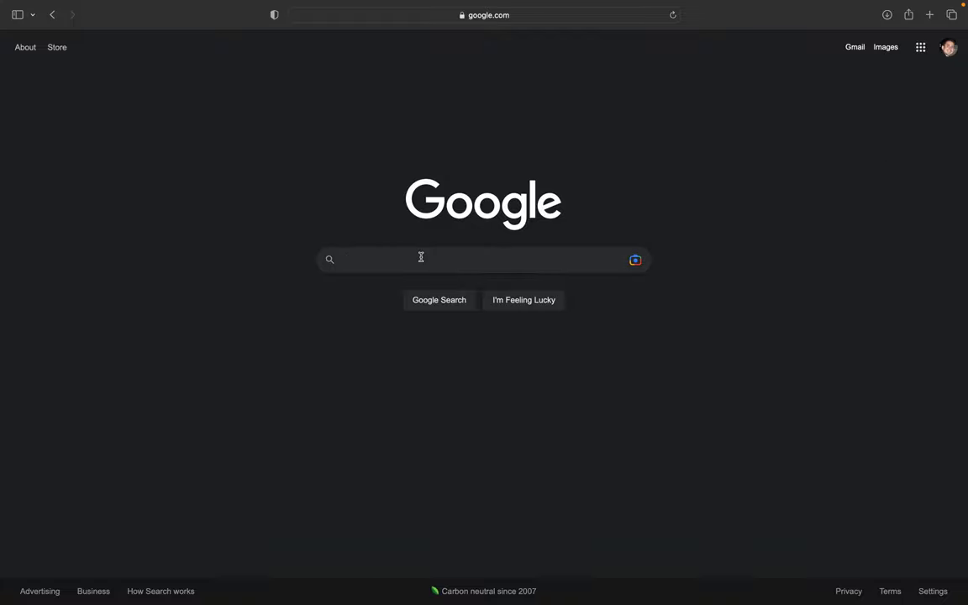
# - Search Google for 'my business' and reach the managed Business Profile card
pyautogui.write('my business')
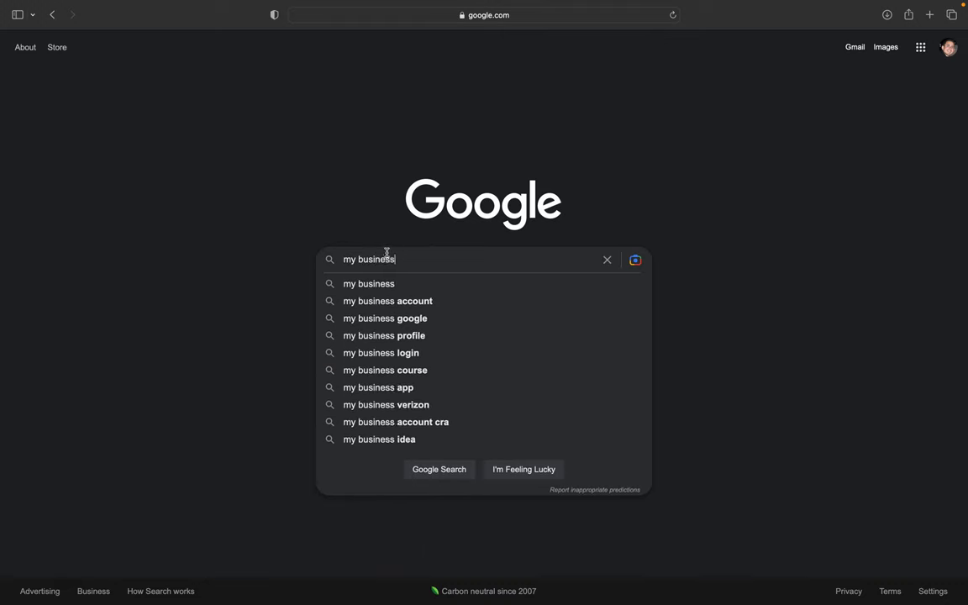
pyautogui.moveTo(398, 259)
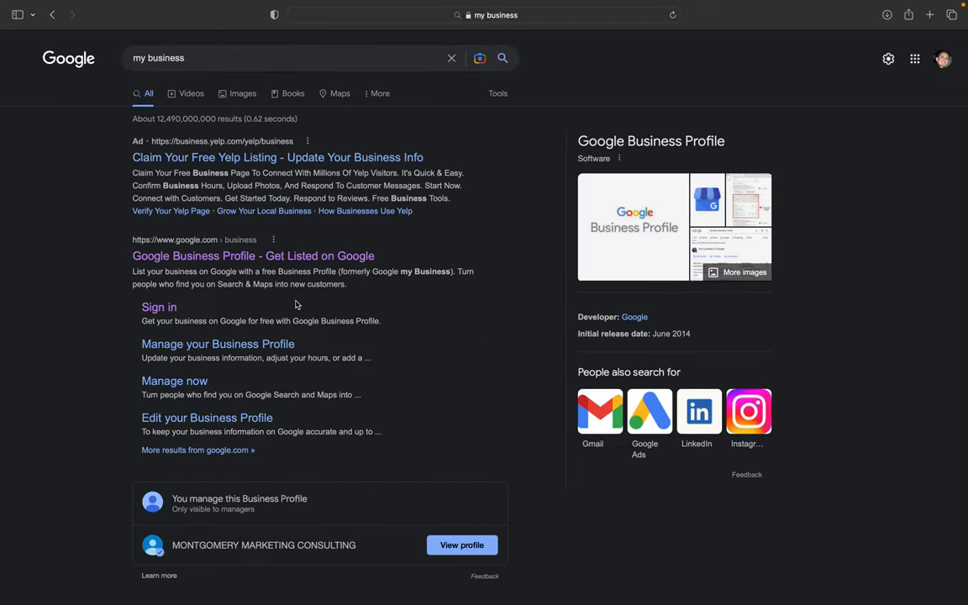
pyautogui.scroll(-3)
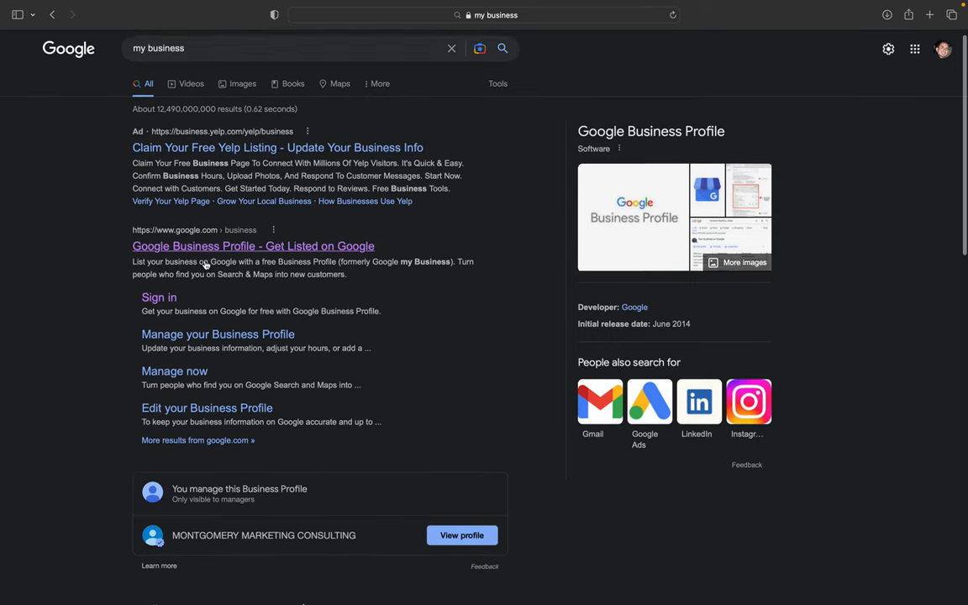
pyautogui.scroll(-3)
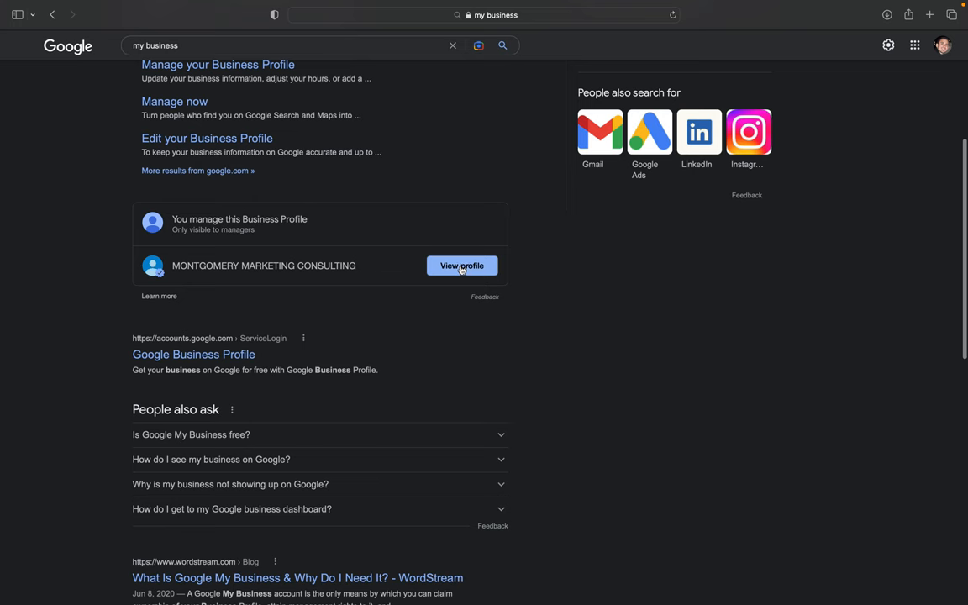
pyautogui.click(461, 266)
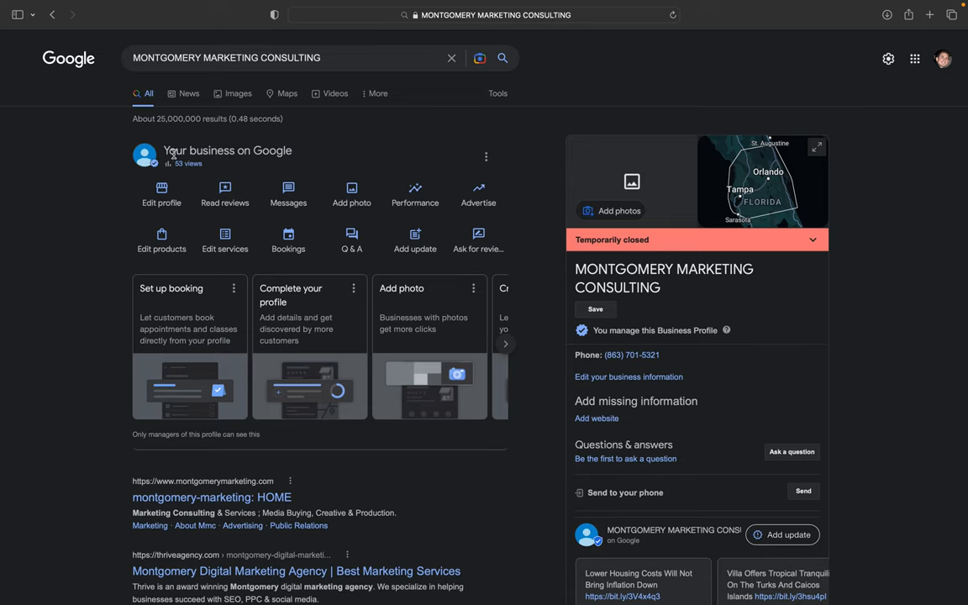
pyautogui.moveTo(484, 158)
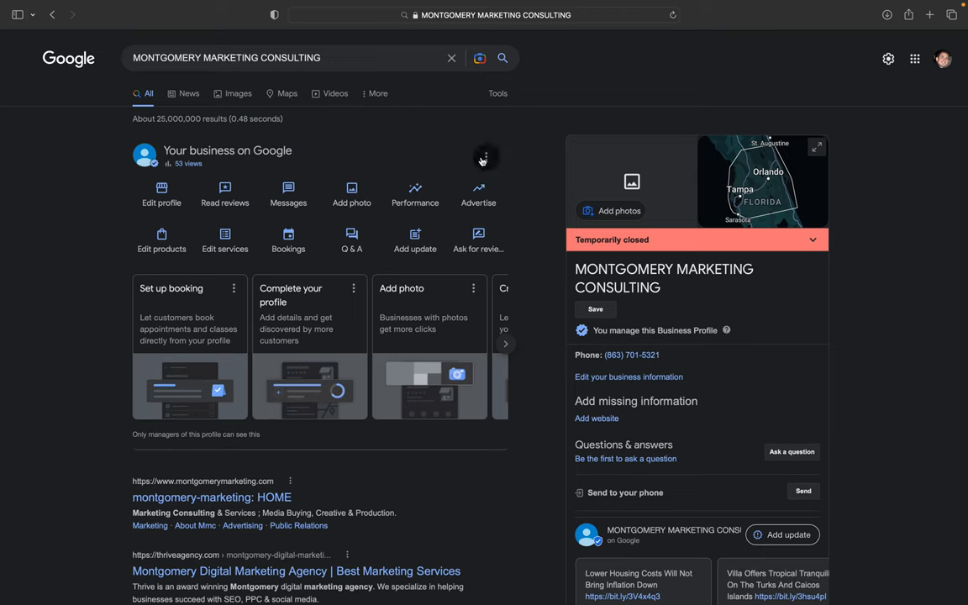
# - Reach Business Profile settings from the business panel's three-dot menu
pyautogui.click(484, 158)
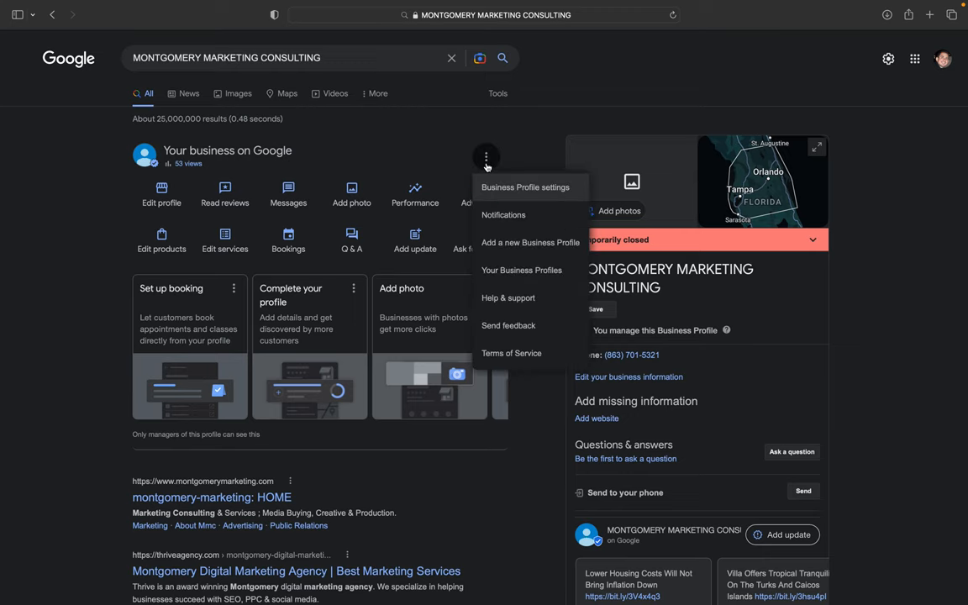
pyautogui.moveTo(523, 195)
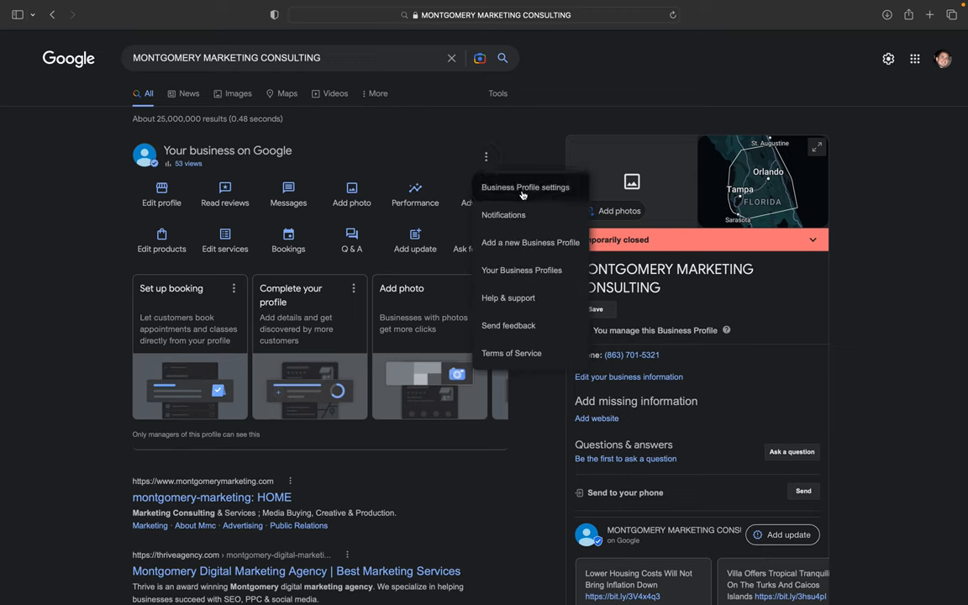
pyautogui.click(524, 188)
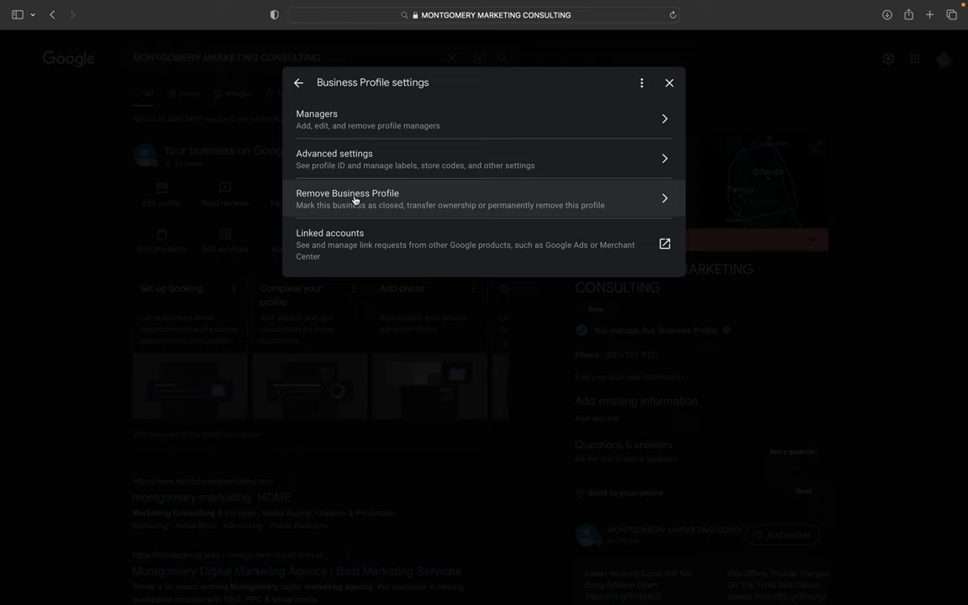
# - Choose to remove all profile content and managers, keeping 'permanently closed' switched on
pyautogui.click(346, 198)
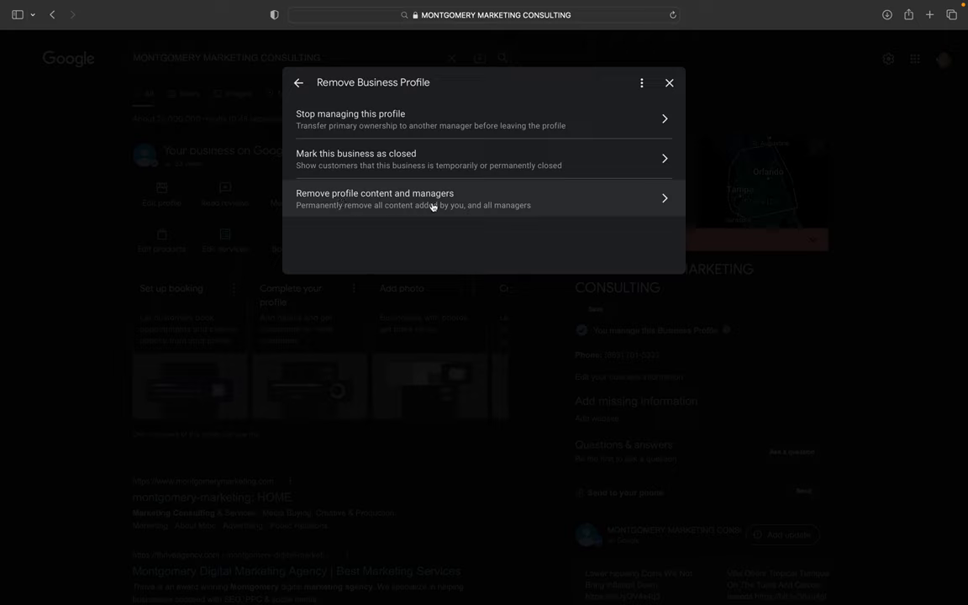
pyautogui.click(432, 198)
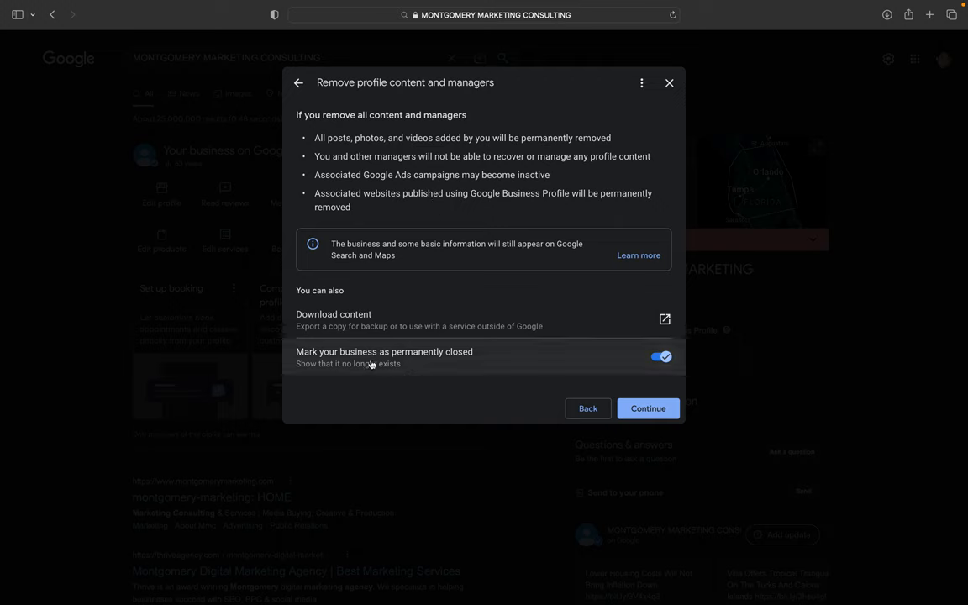
pyautogui.moveTo(665, 373)
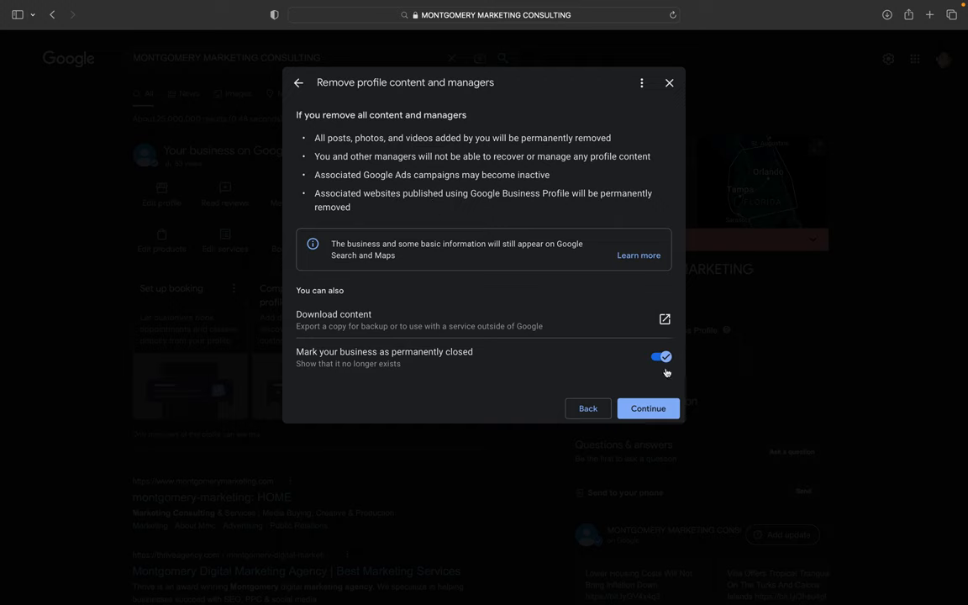